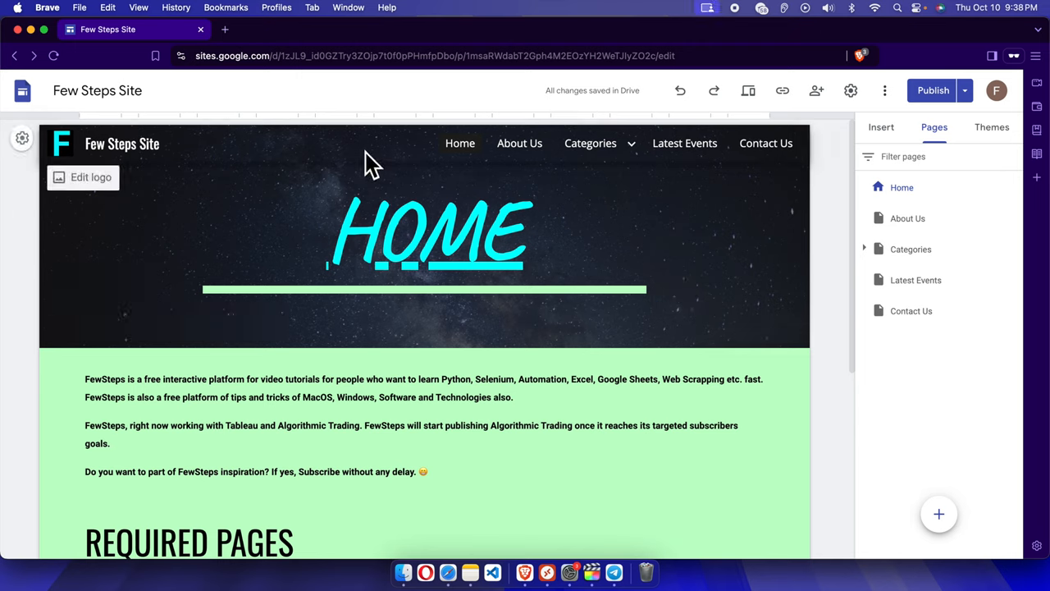
pyautogui.moveTo(697, 151)
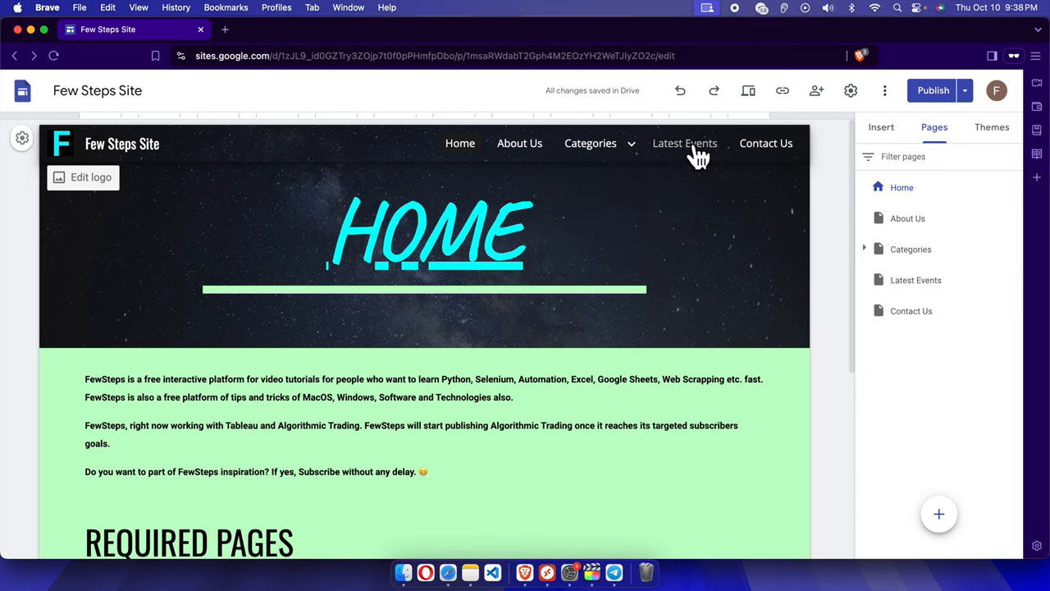
pyautogui.moveTo(459, 156)
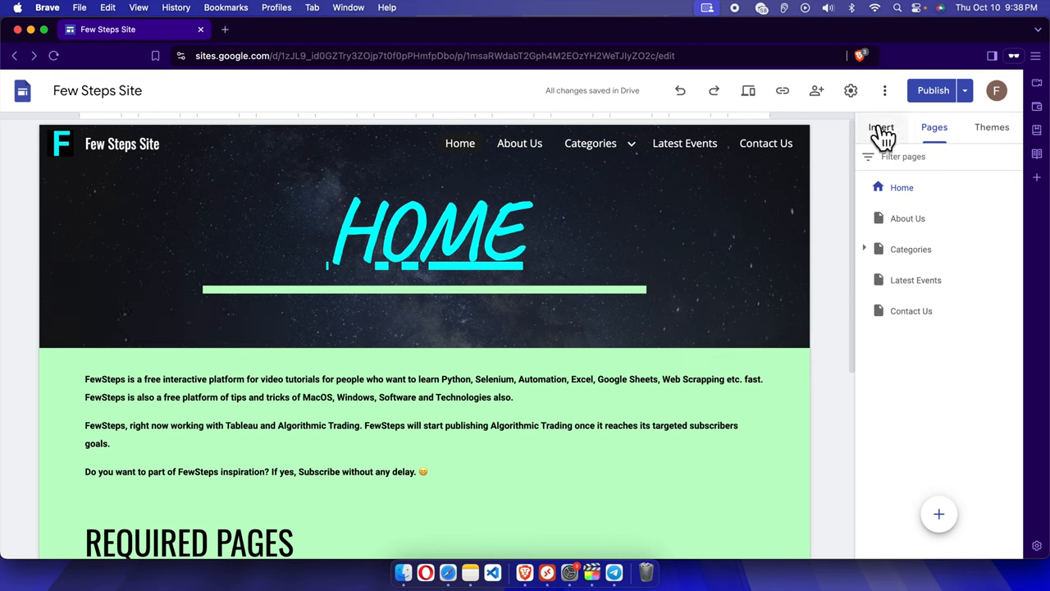
# Show the Insert panel, reload the Few Steps Site editor and select the HOME title block.
pyautogui.click(880, 128)
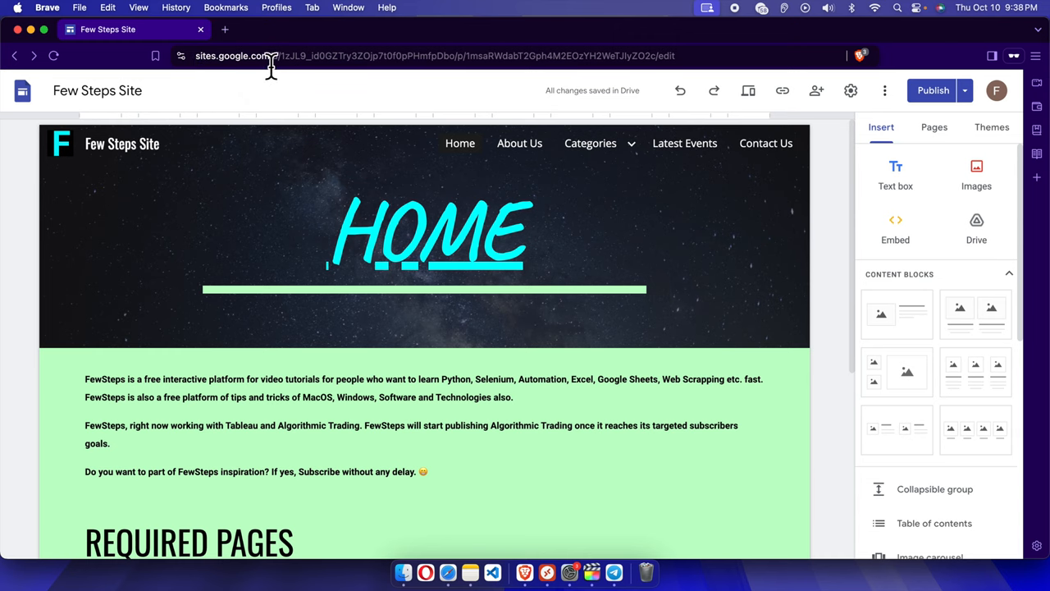
pyautogui.click(270, 56)
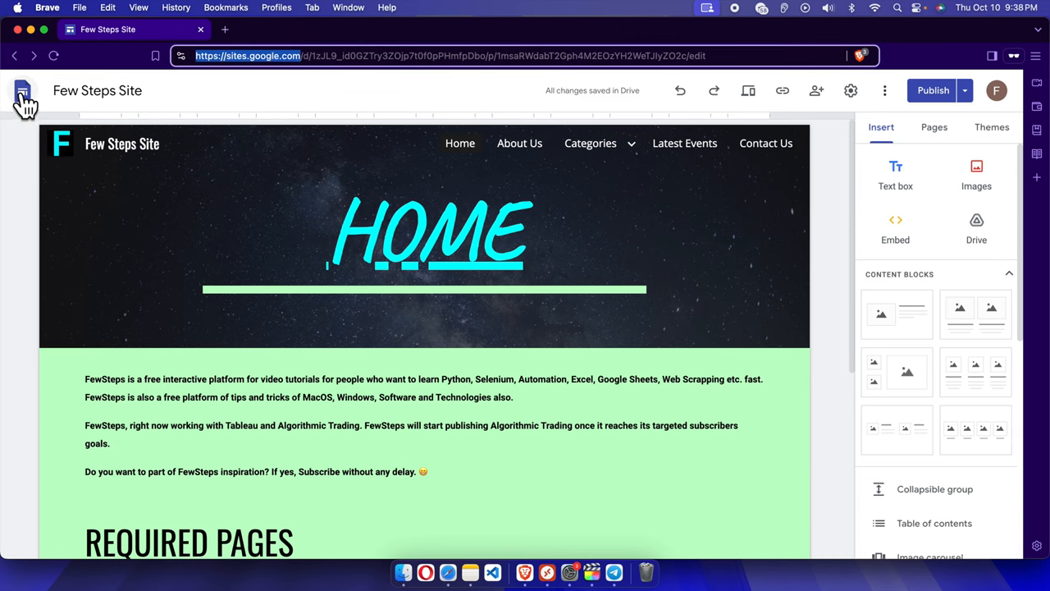
pyautogui.click(23, 95)
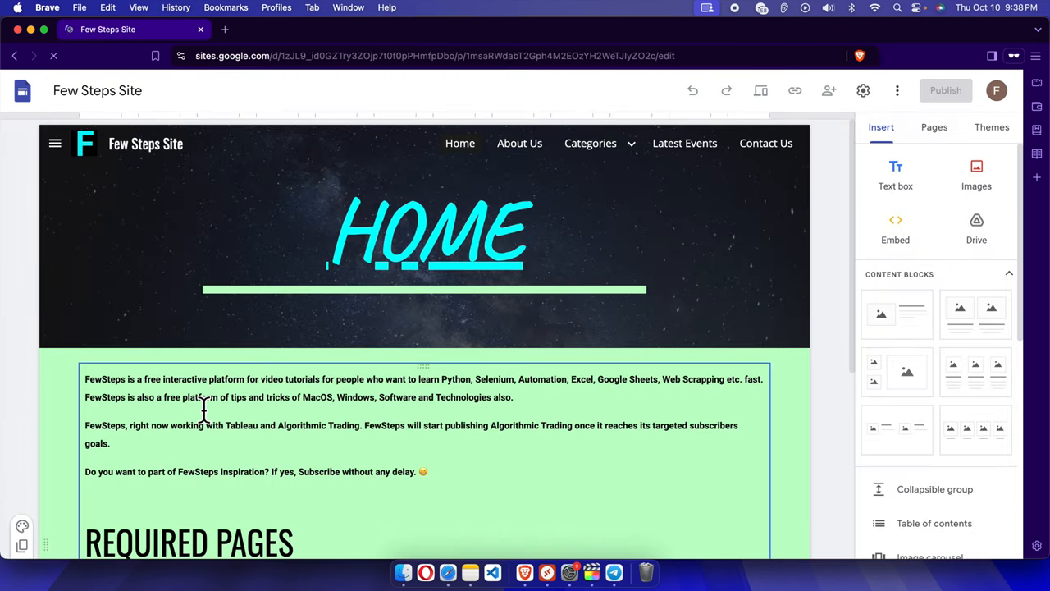
pyautogui.click(423, 236)
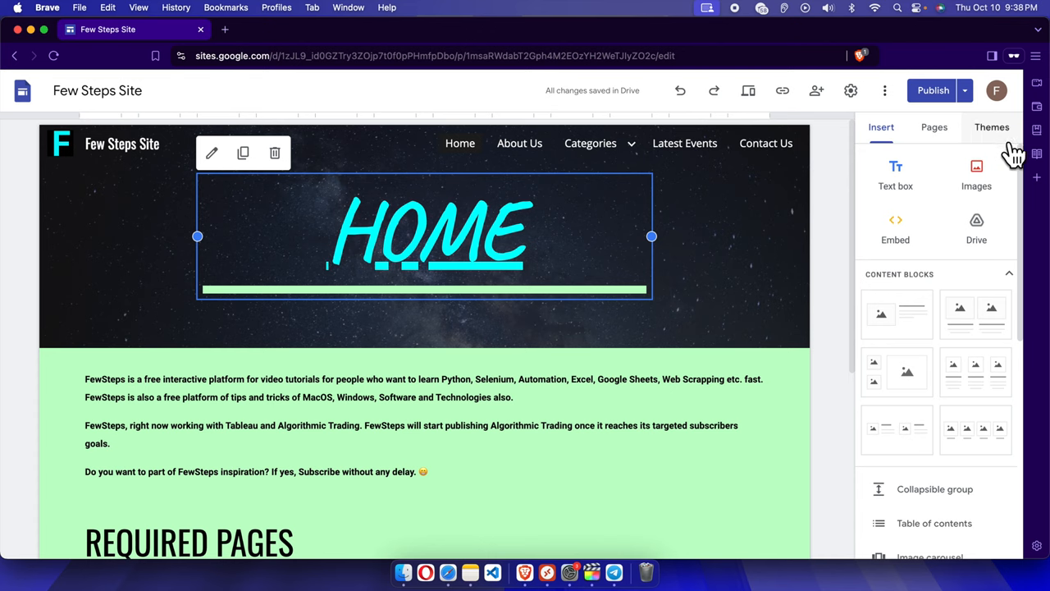
pyautogui.click(591, 143)
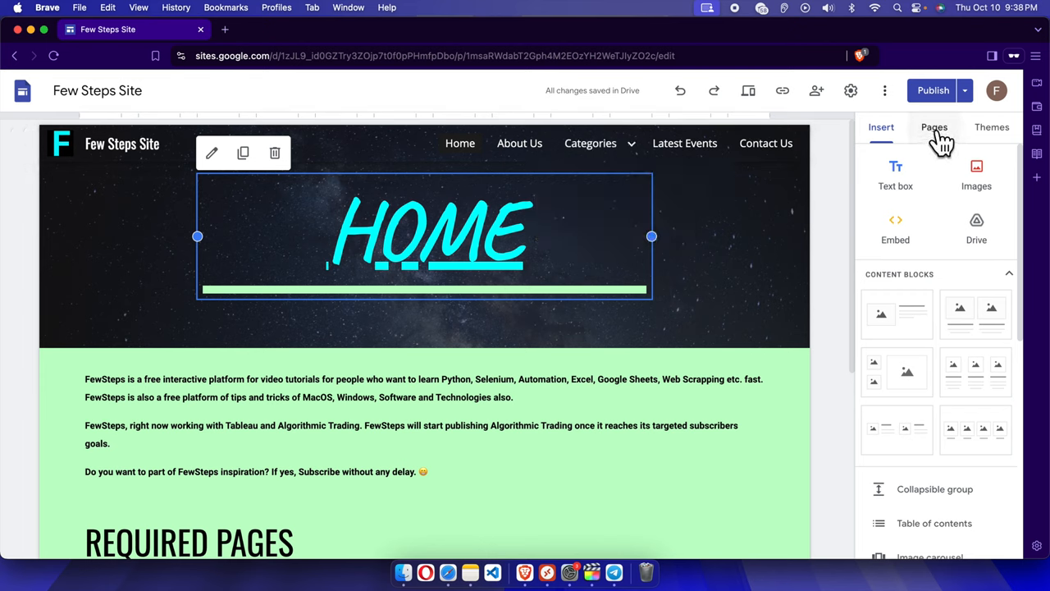
# Show the Pages panel listing Home, About Us, Categories, Latest Events, Contact Us and its add options.
pyautogui.click(934, 128)
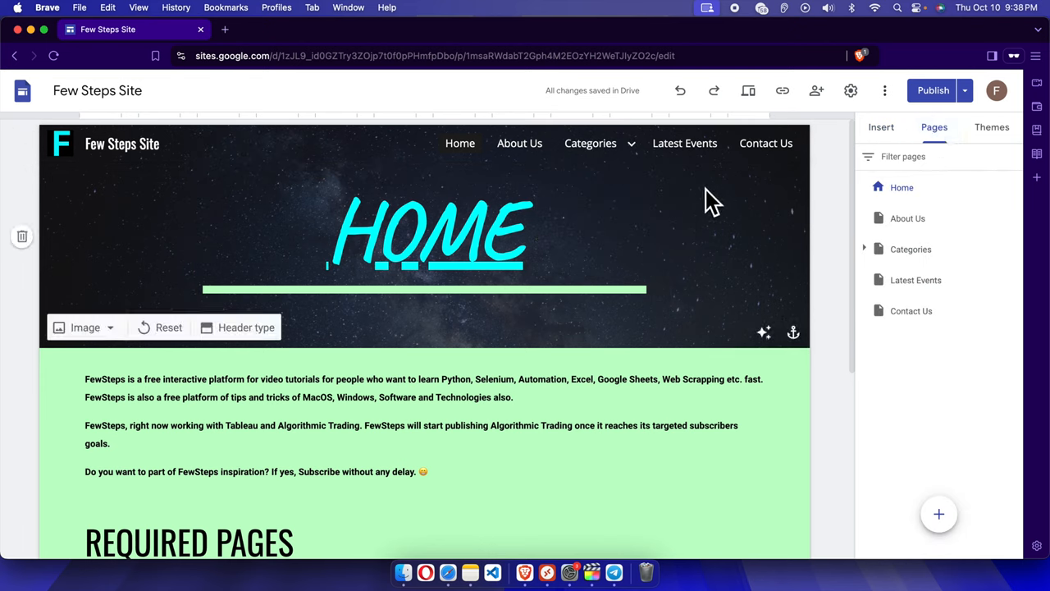
pyautogui.moveTo(751, 287)
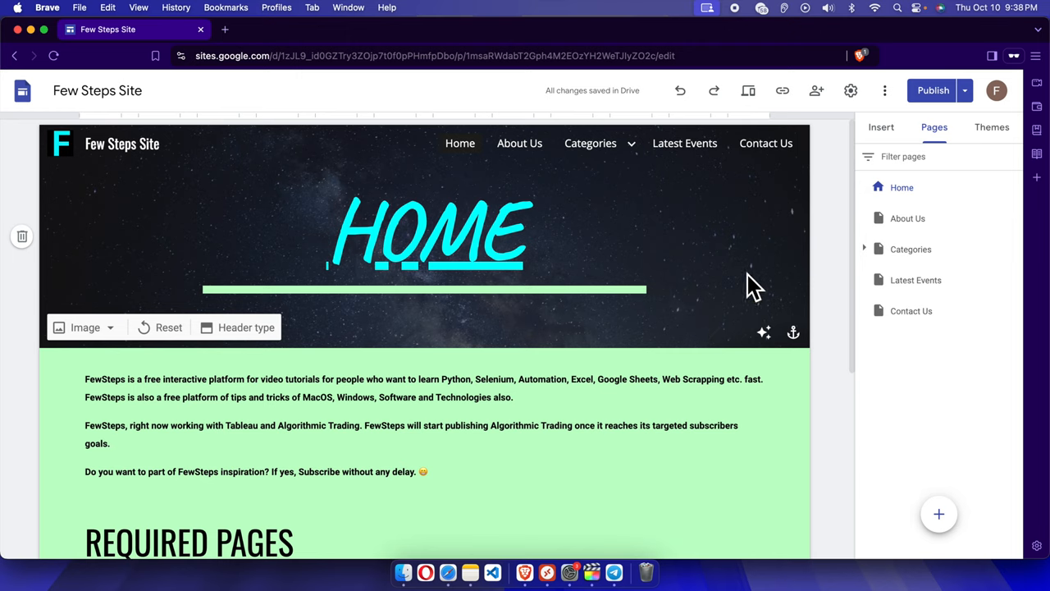
pyautogui.moveTo(751, 292)
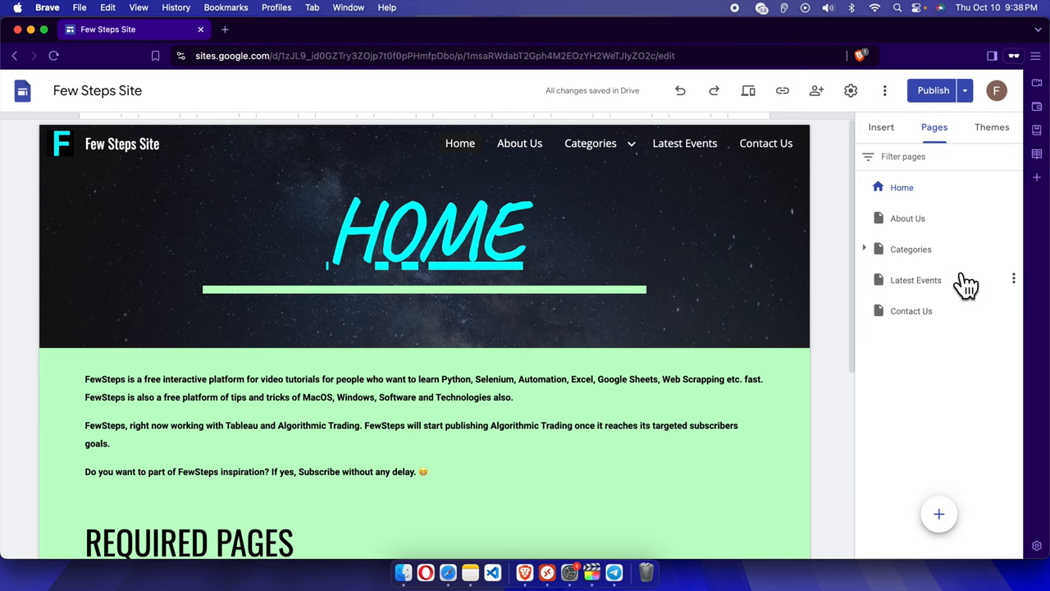
pyautogui.click(939, 513)
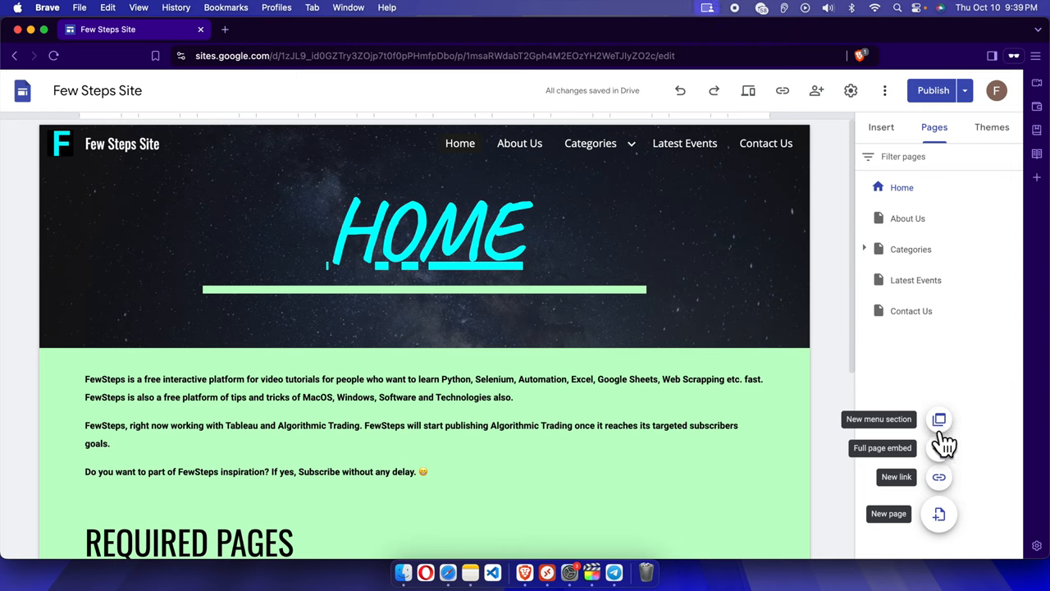
# Create a new menu section named 'Top Visited Sites' after Home.
pyautogui.click(939, 420)
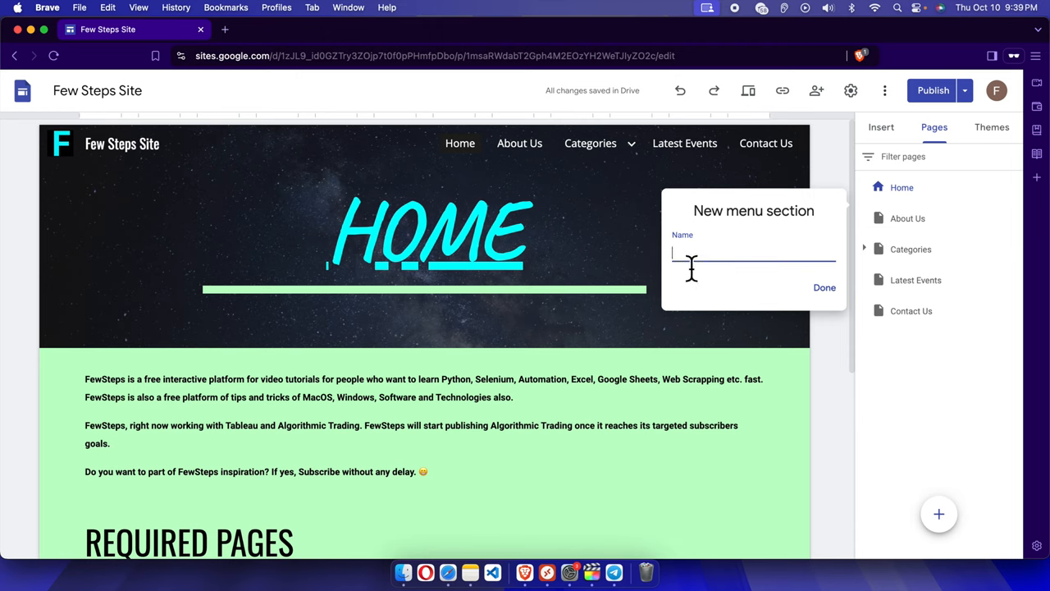
pyautogui.moveTo(344, 134)
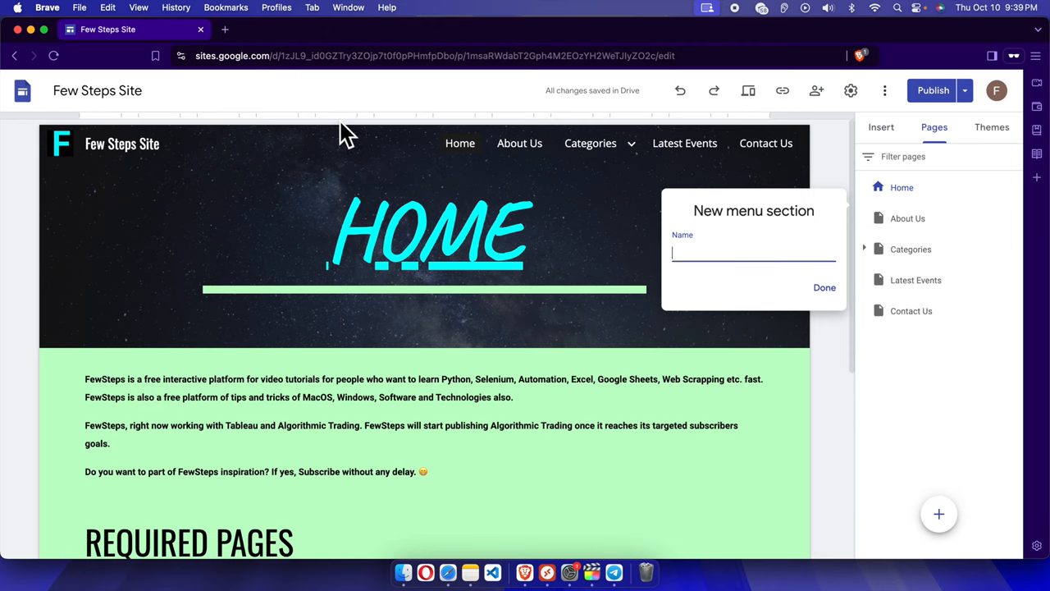
pyautogui.moveTo(557, 173)
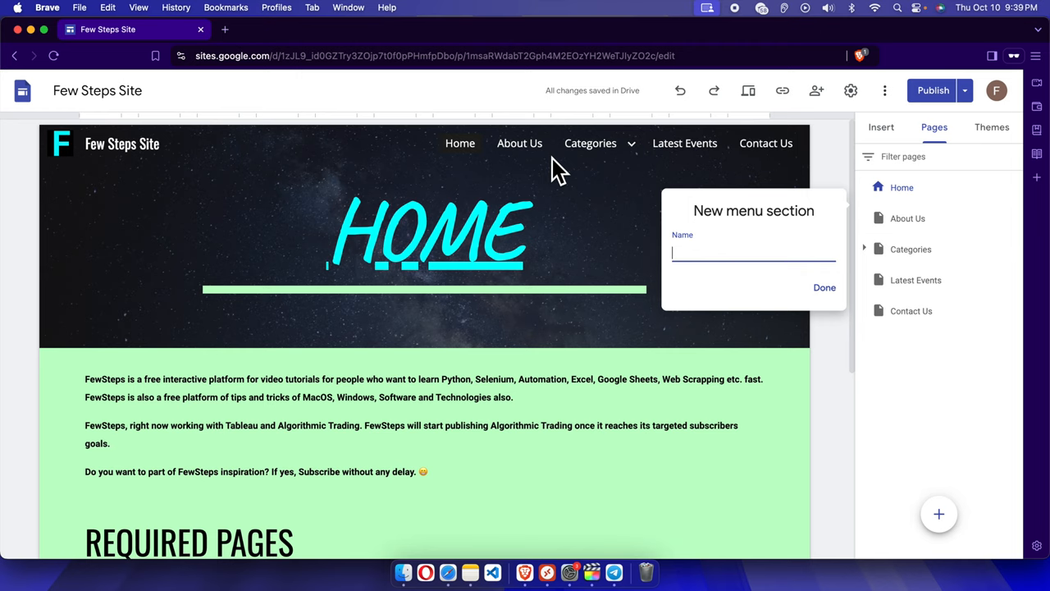
pyautogui.write('Top Visited S')
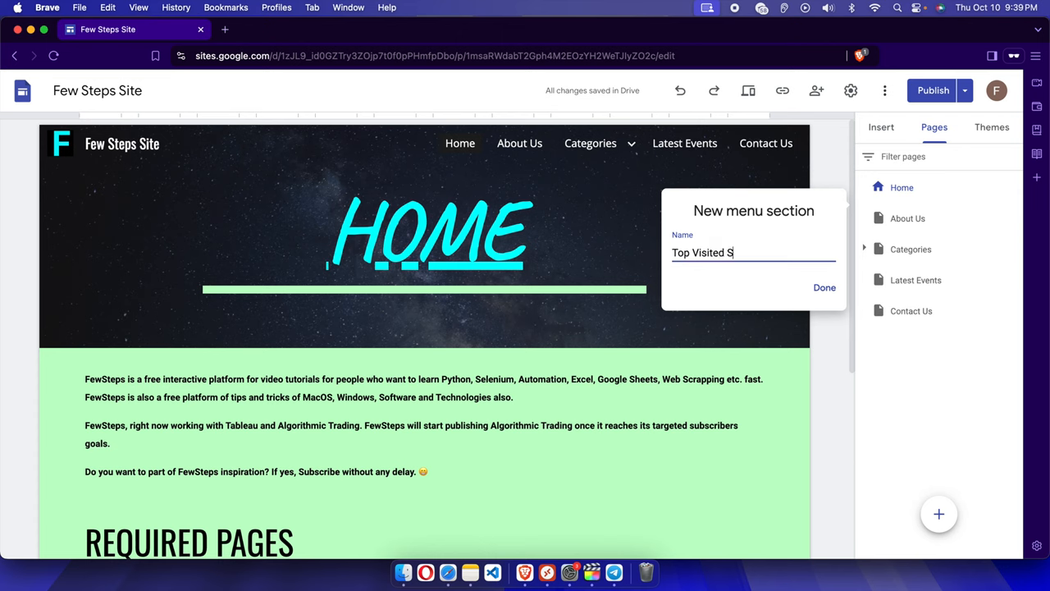
pyautogui.write('ites')
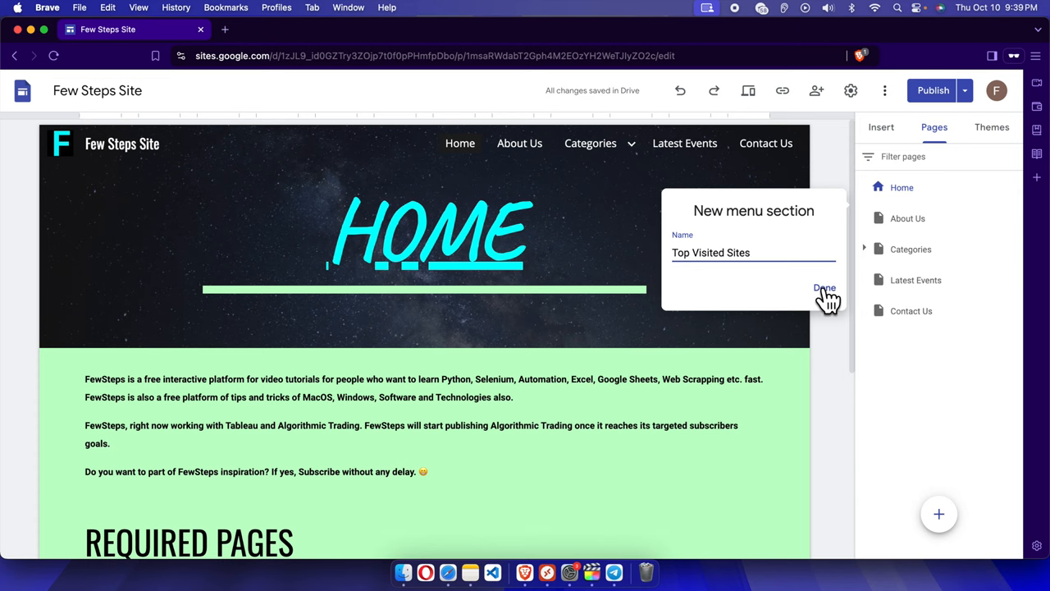
pyautogui.click(823, 292)
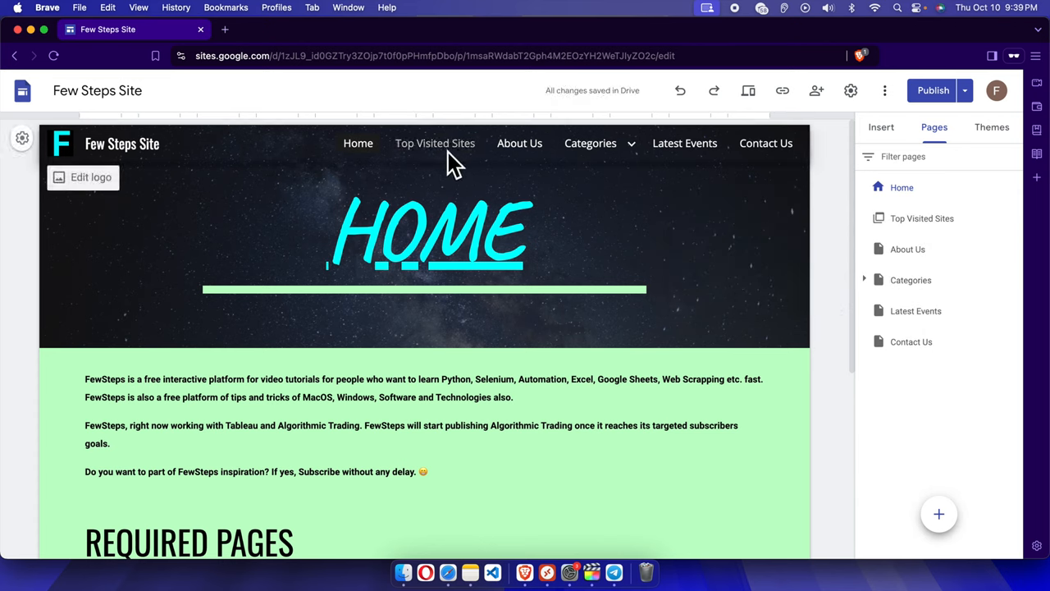
# Preview the Categories subpages, then reveal the add page, link, embed and menu section choices.
pyautogui.click(590, 143)
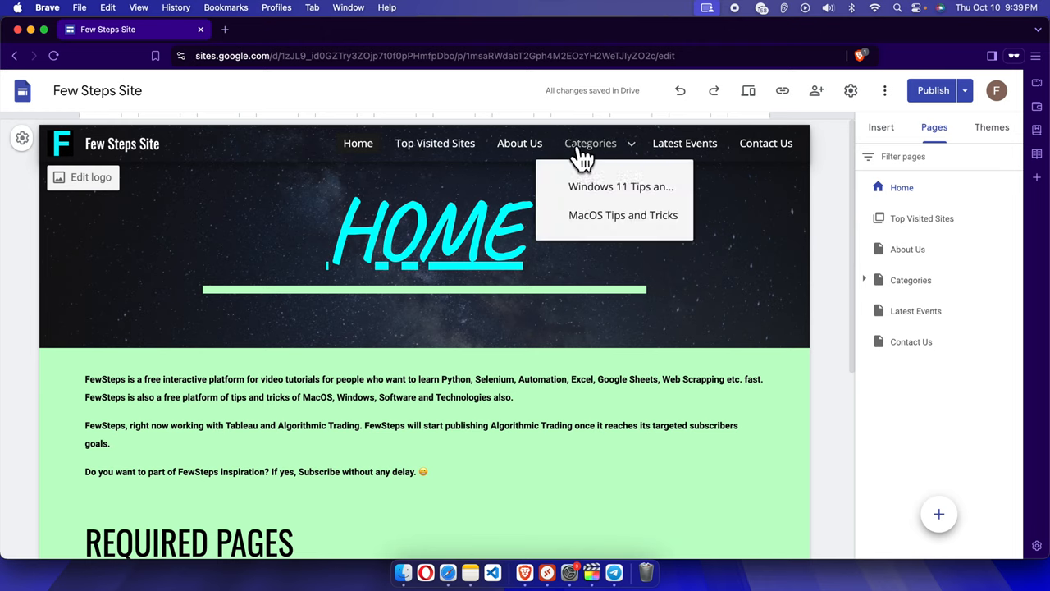
pyautogui.moveTo(505, 161)
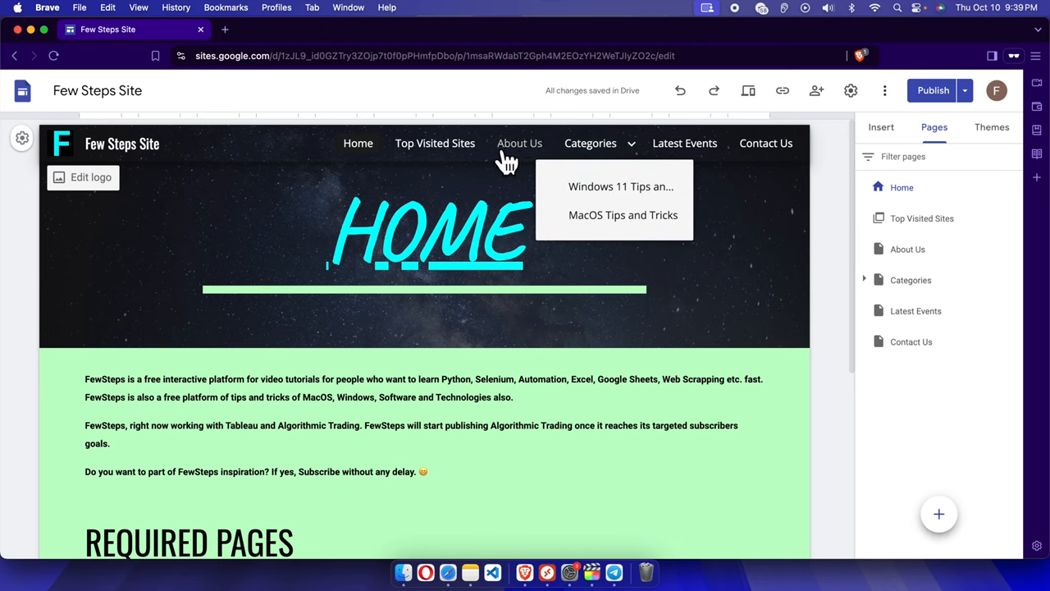
pyautogui.moveTo(434, 150)
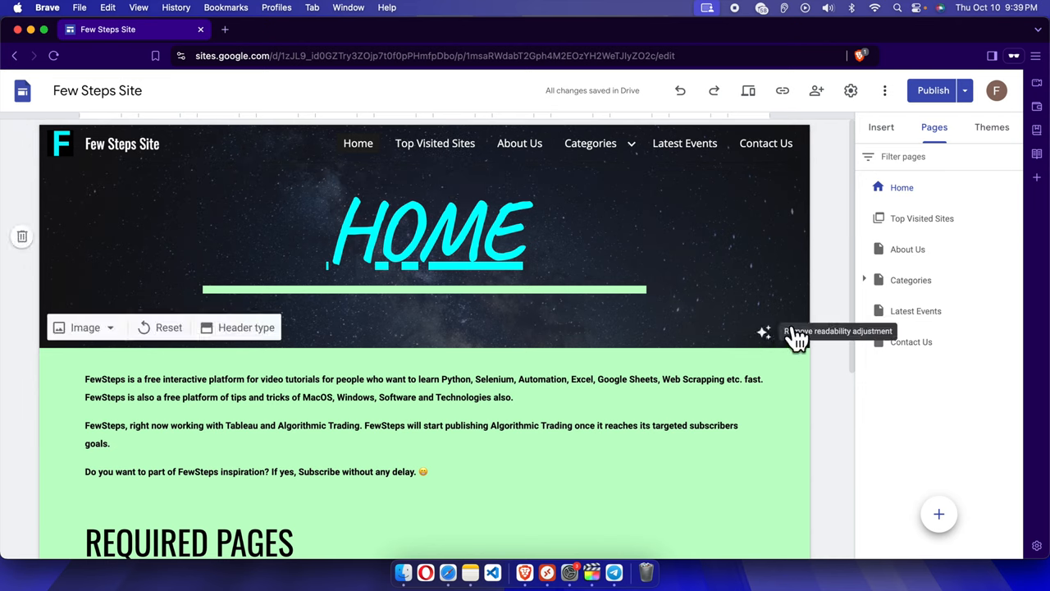
pyautogui.click(938, 514)
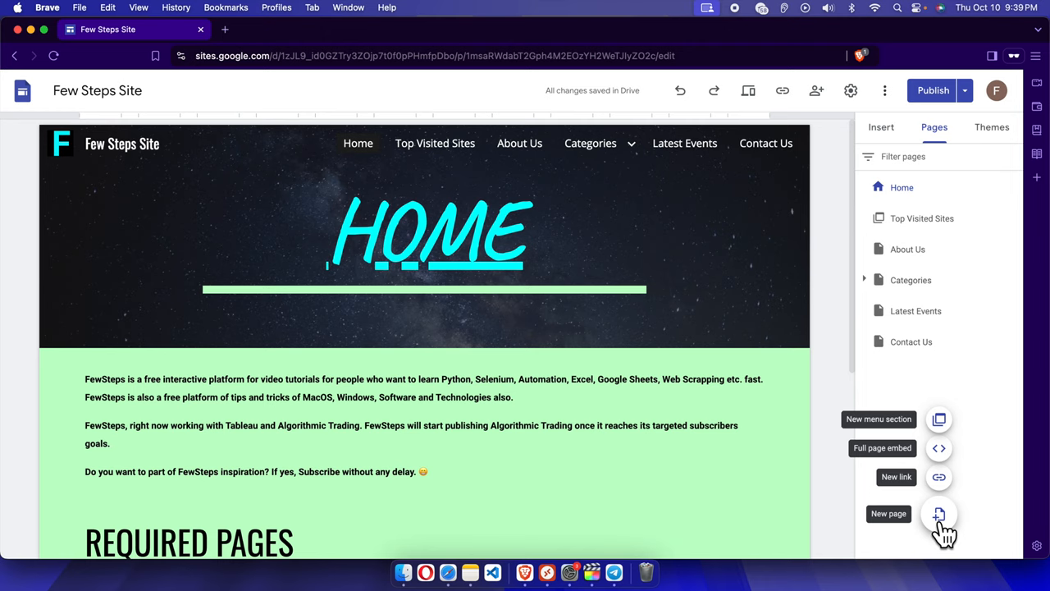
pyautogui.moveTo(939, 479)
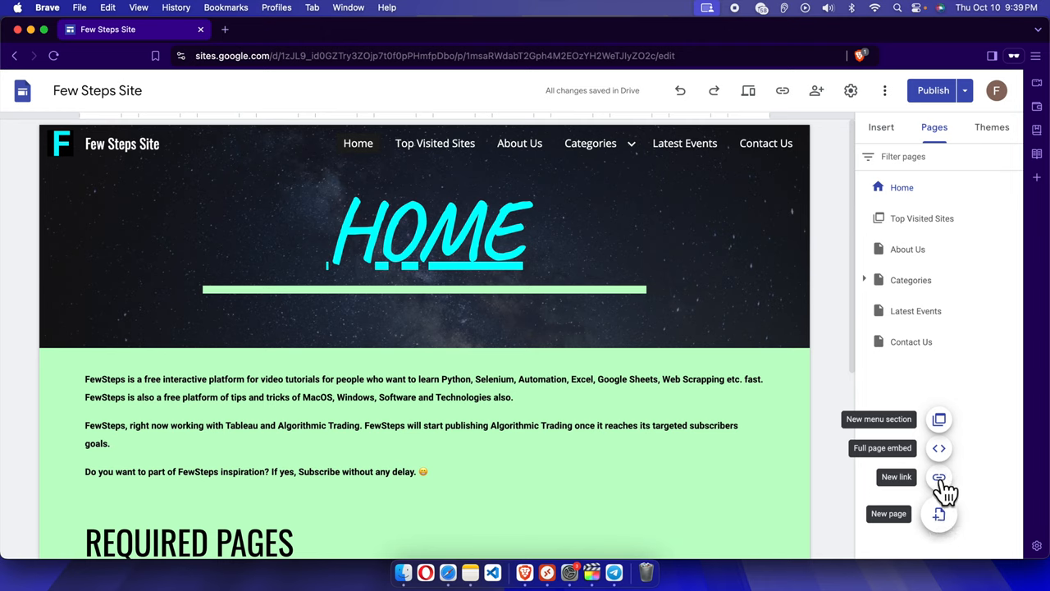
pyautogui.click(938, 476)
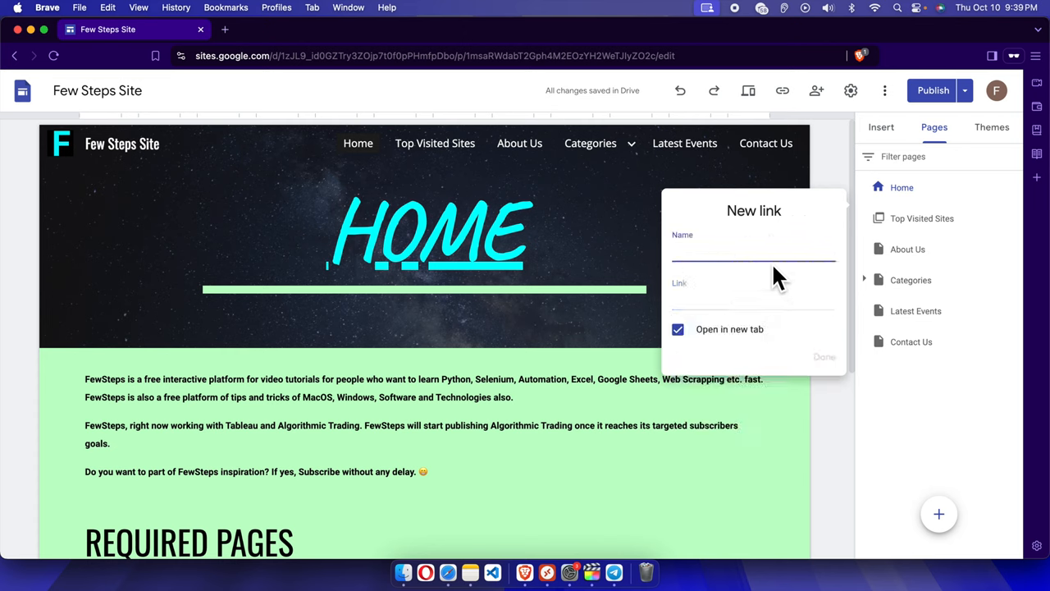
pyautogui.write('Googl')
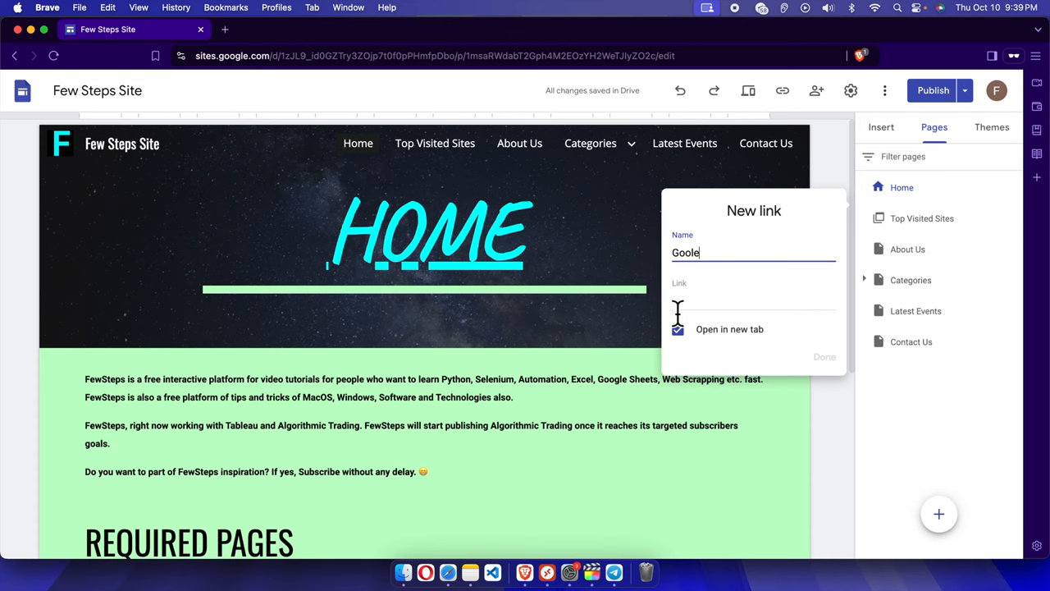
pyautogui.write('www.googl.e')
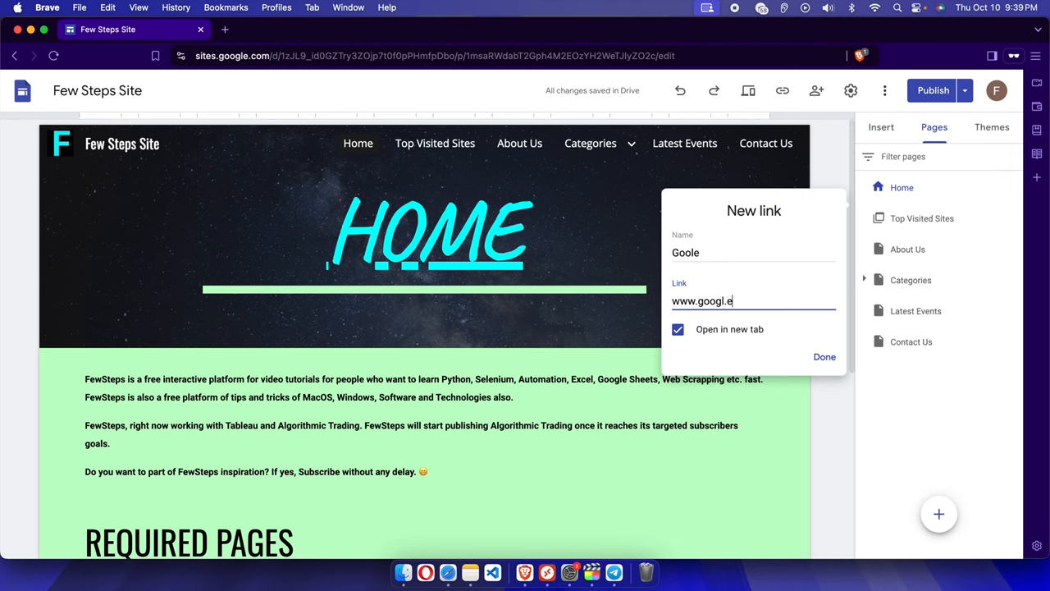
pyautogui.write('==')
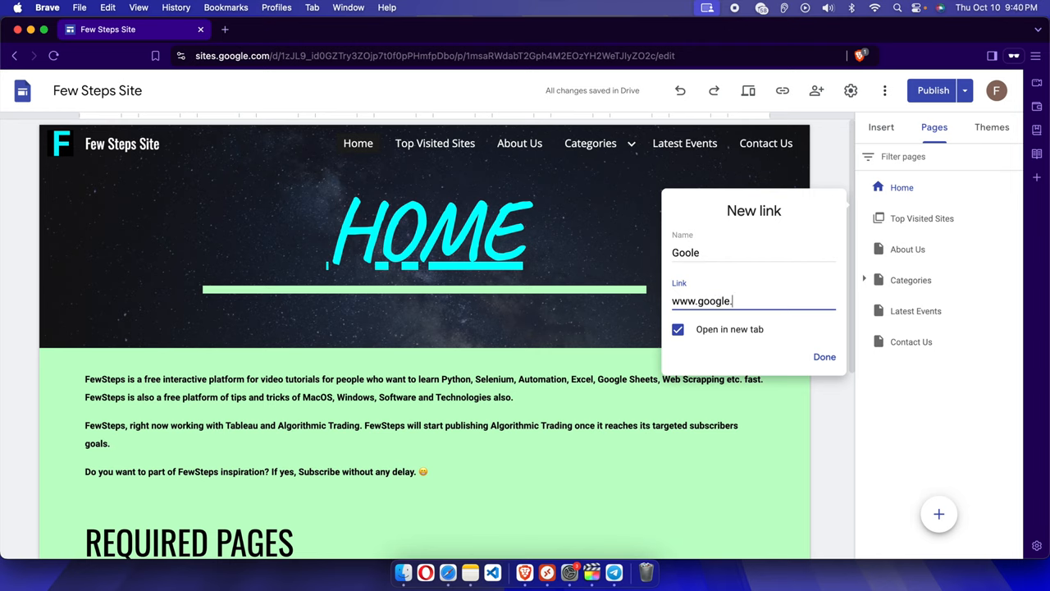
pyautogui.write('com')
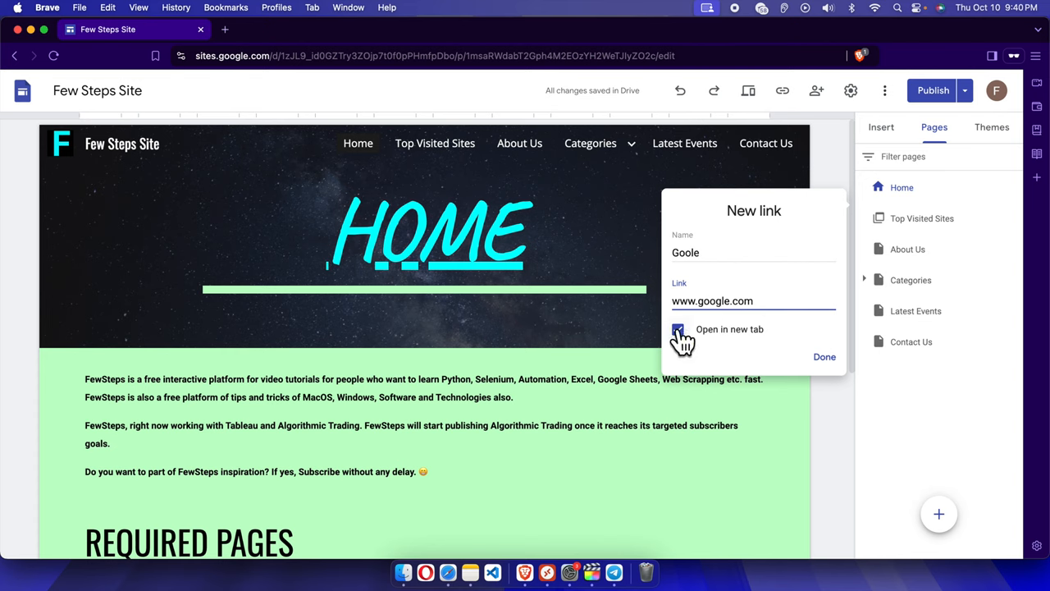
pyautogui.click(678, 328)
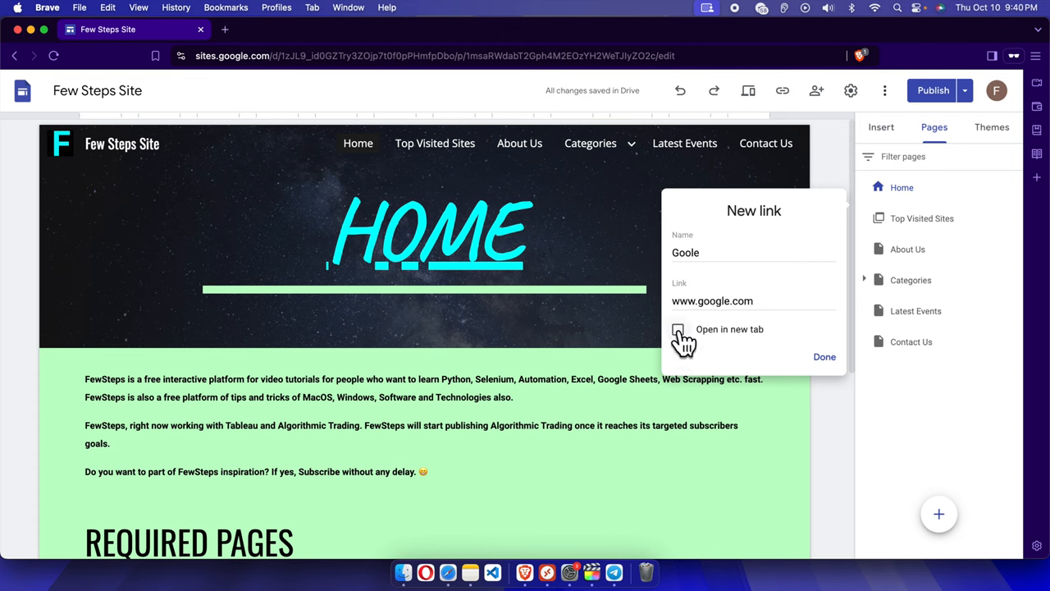
pyautogui.click(678, 328)
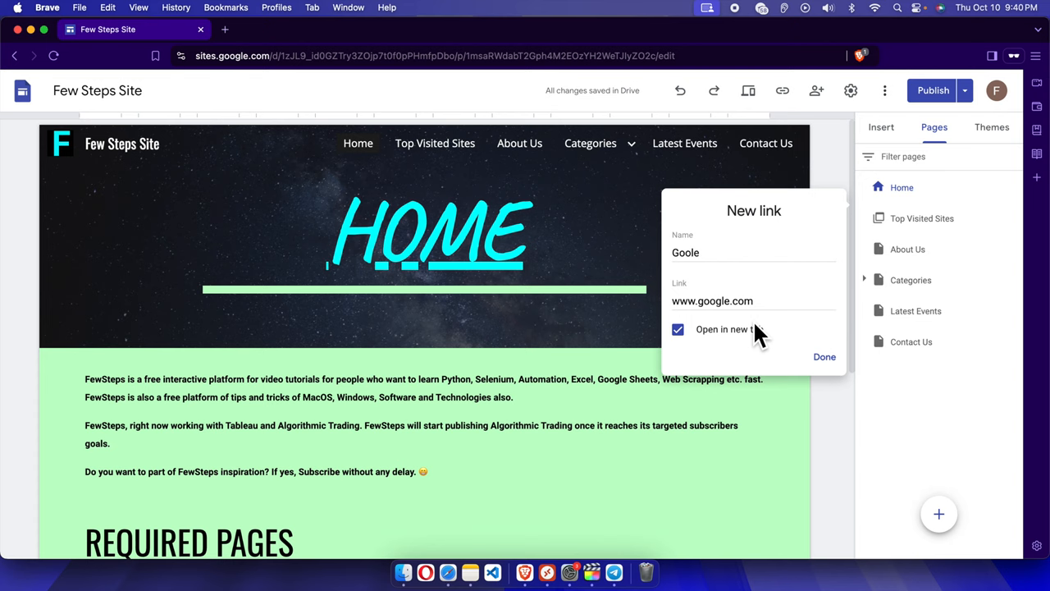
pyautogui.moveTo(512, 94)
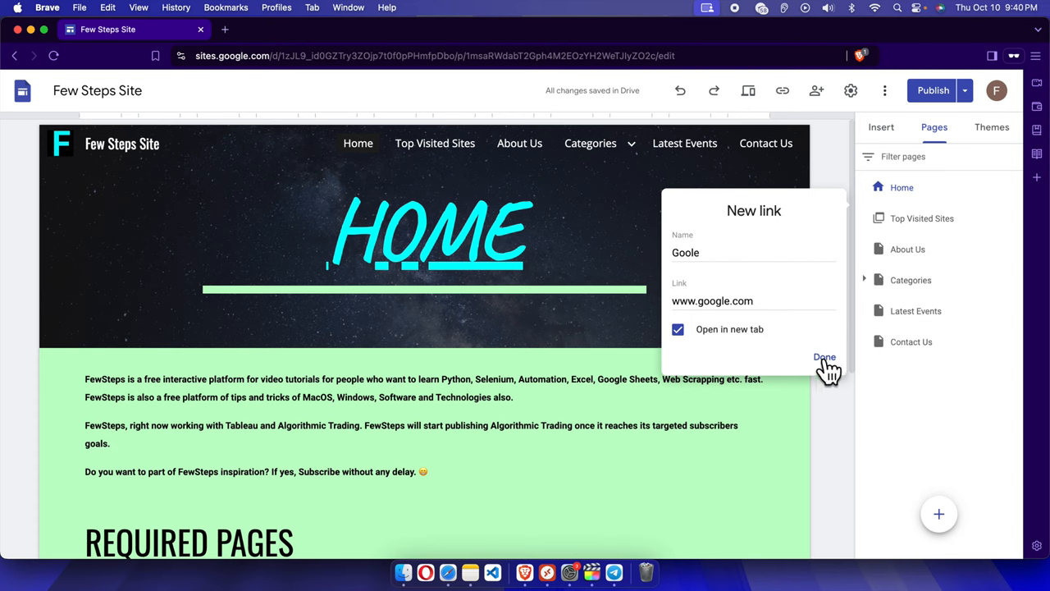
pyautogui.click(824, 356)
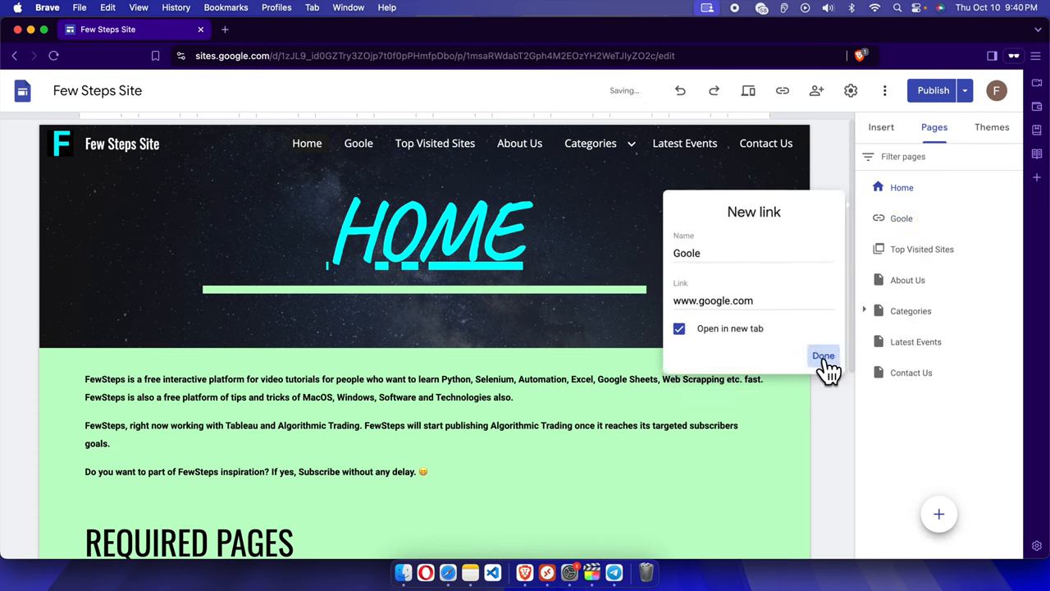
# Drag the Goole link under Top Visited Sites so it becomes a dropdown.
pyautogui.click(824, 358)
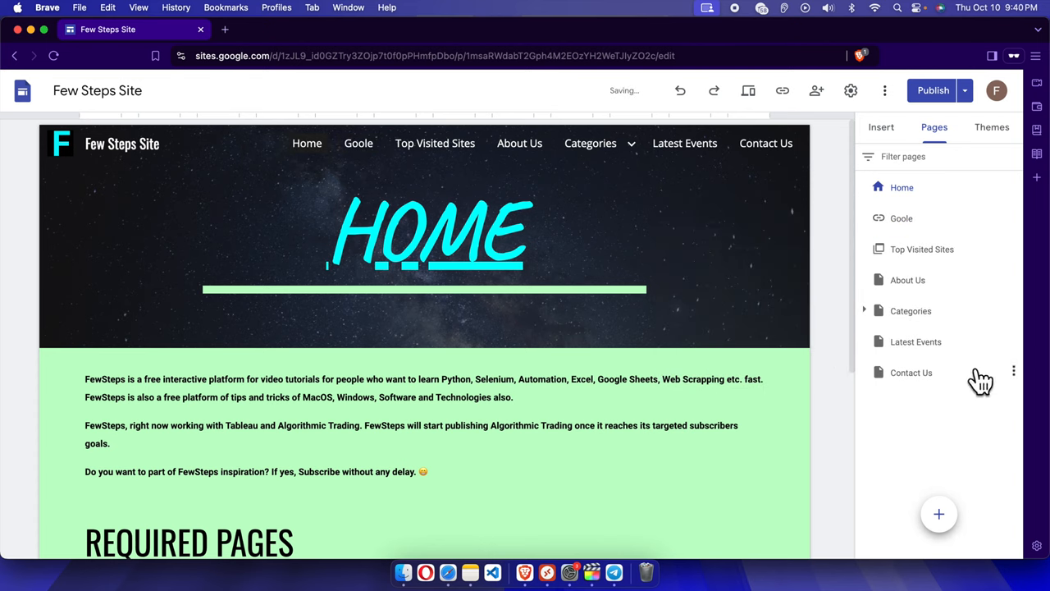
pyautogui.moveTo(912, 264)
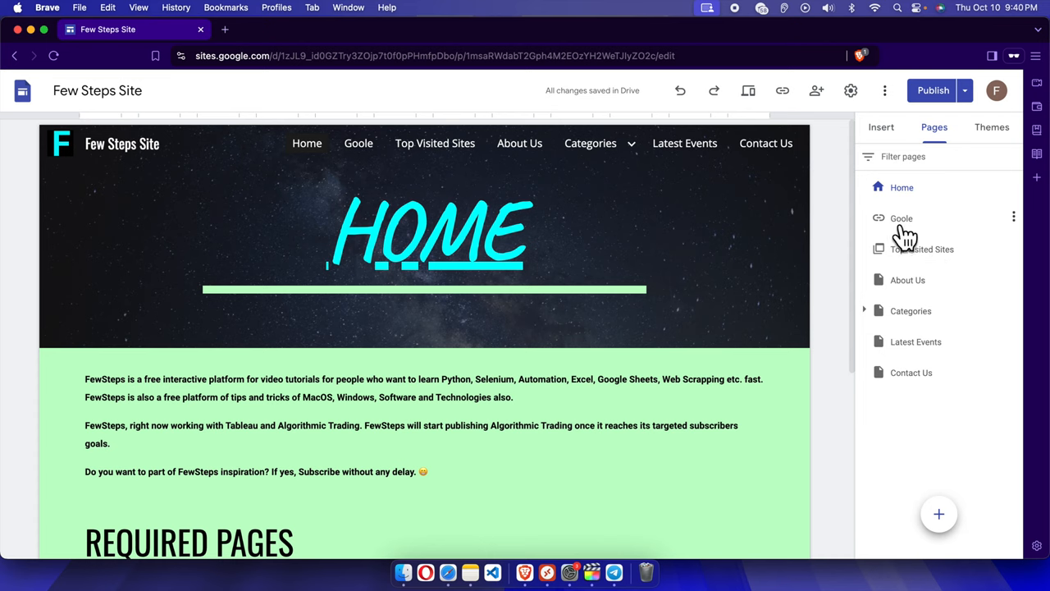
pyautogui.moveTo(902, 233)
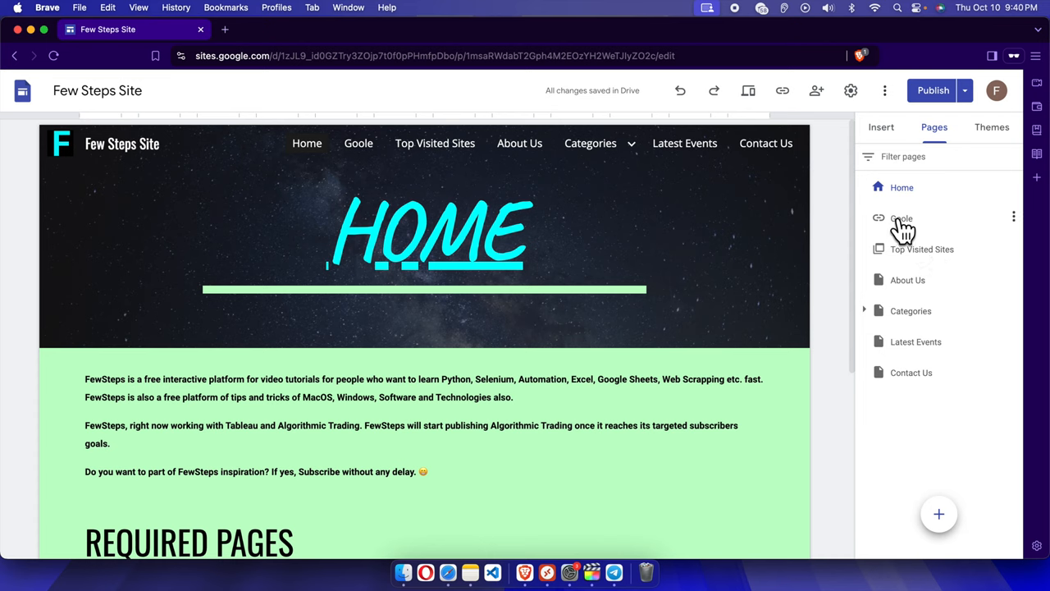
pyautogui.moveTo(903, 218); pyautogui.dragTo(927, 272)
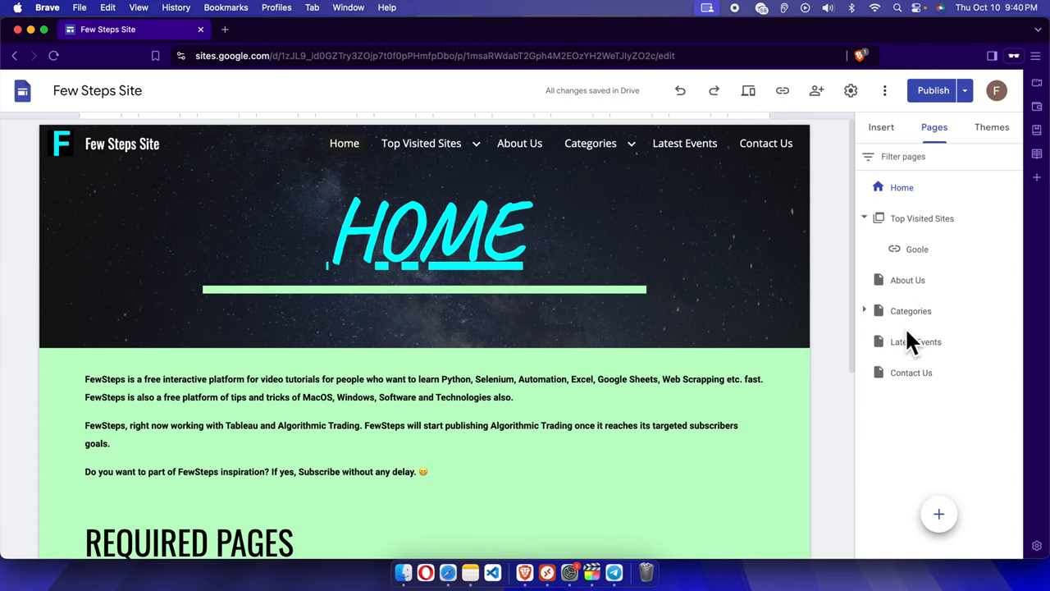
pyautogui.moveTo(983, 523)
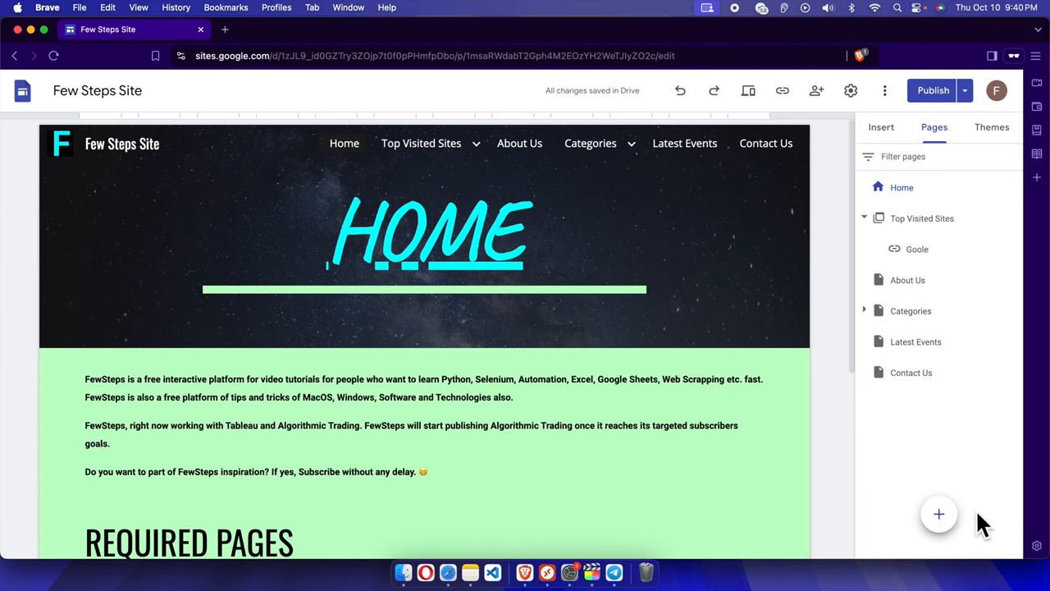
pyautogui.click(939, 513)
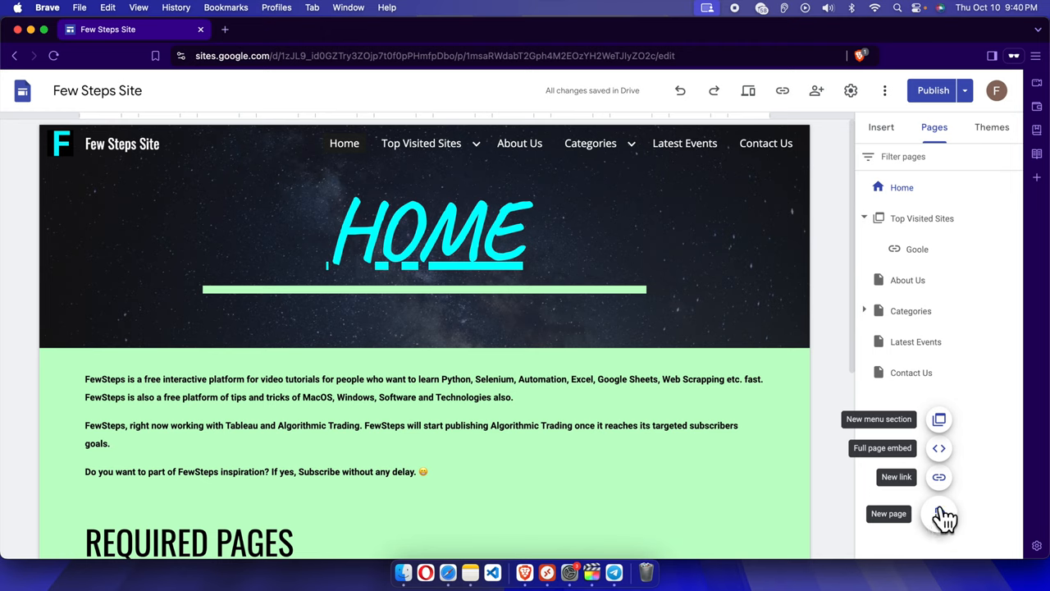
pyautogui.moveTo(938, 476)
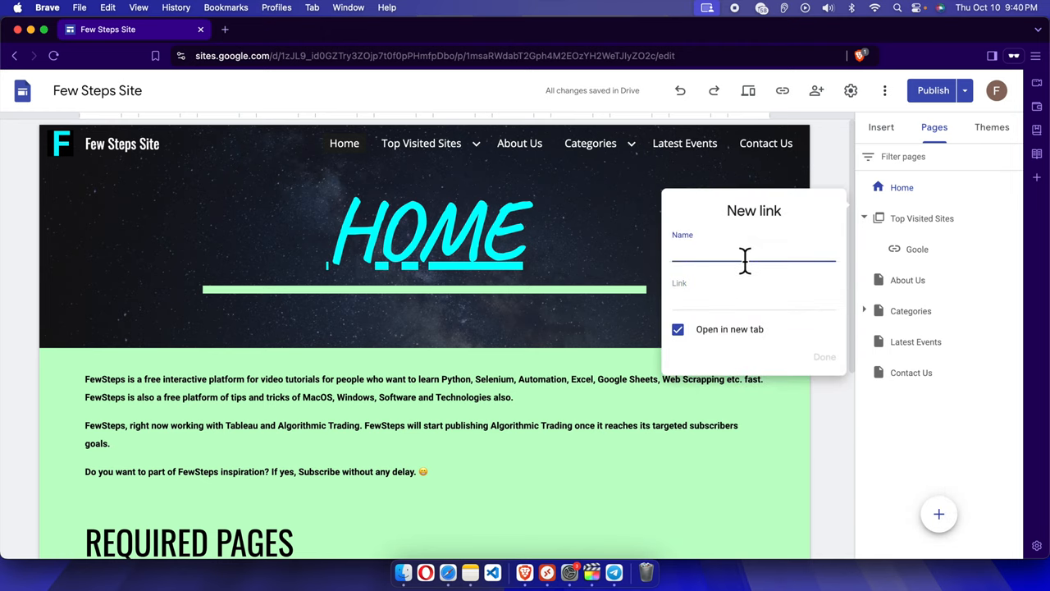
pyautogui.write('Yaho')
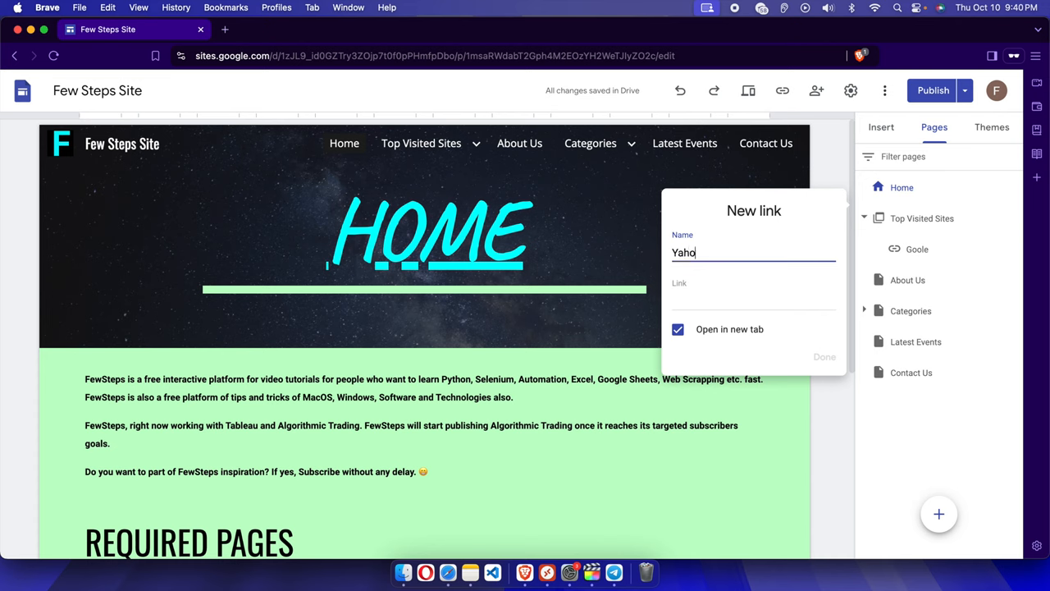
pyautogui.click(752, 302)
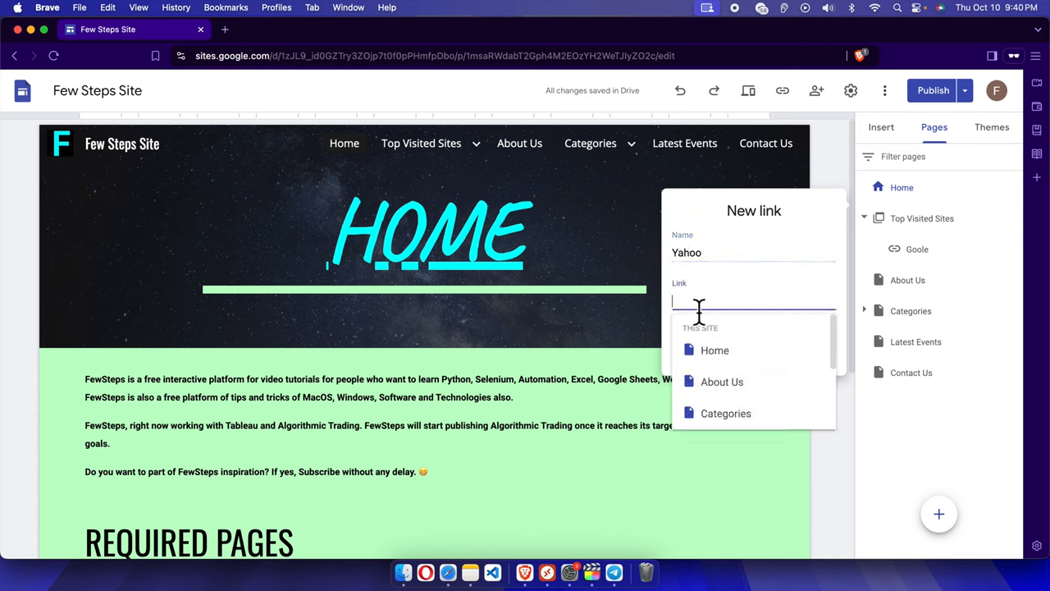
pyautogui.write('www.')
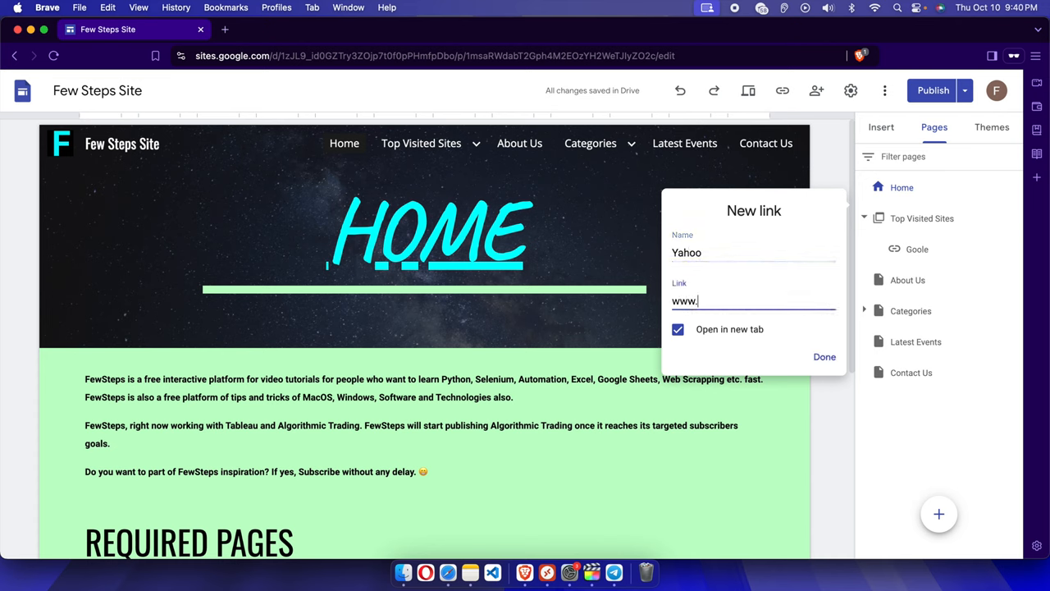
pyautogui.write('yahoo.com')
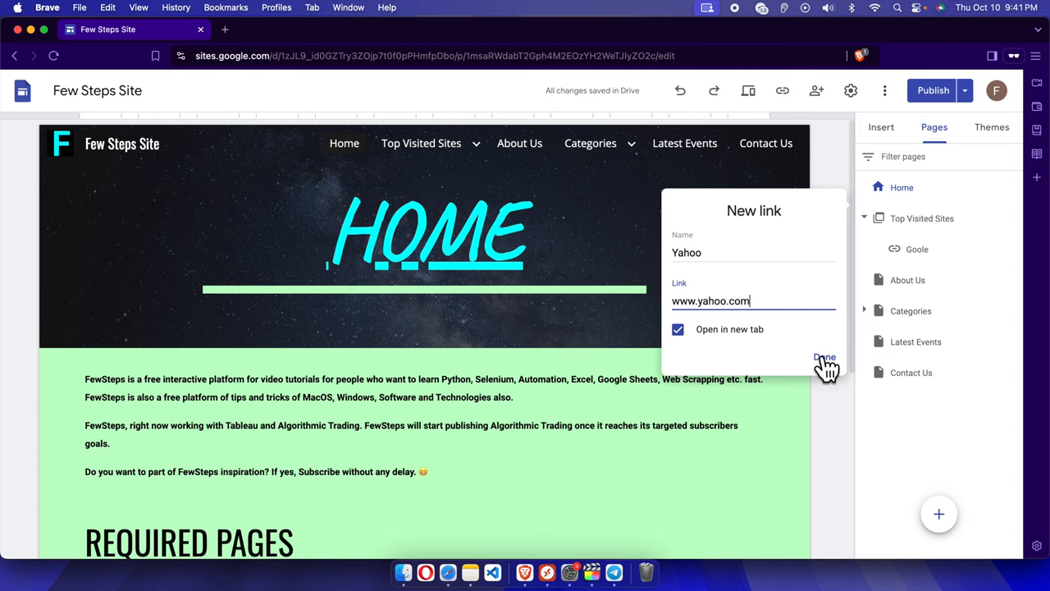
pyautogui.click(823, 361)
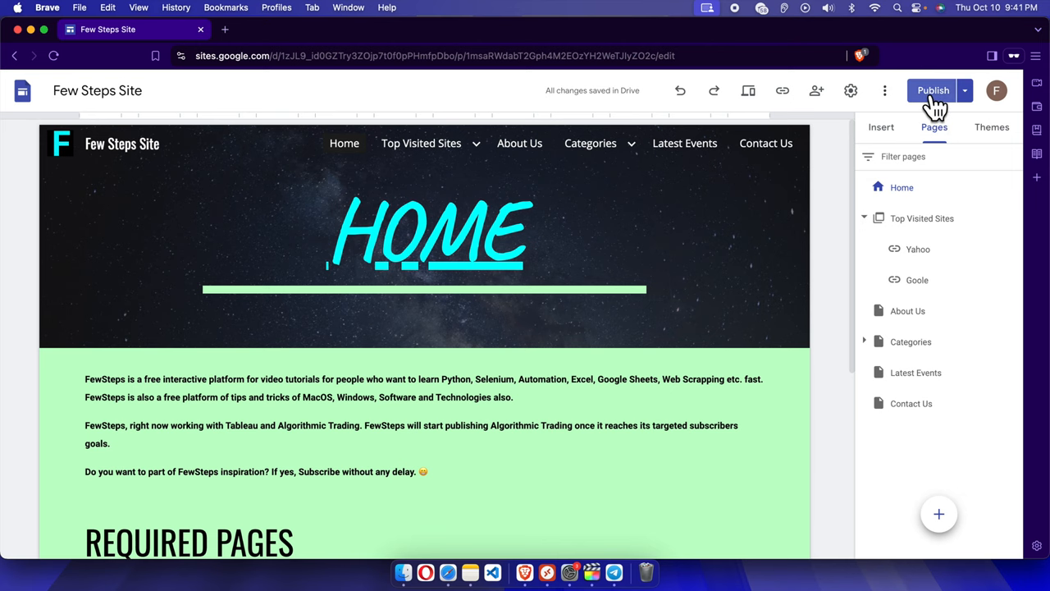
# Publish the site with Yahoo and Goole under the Top Visited Sites menu.
pyautogui.click(931, 90)
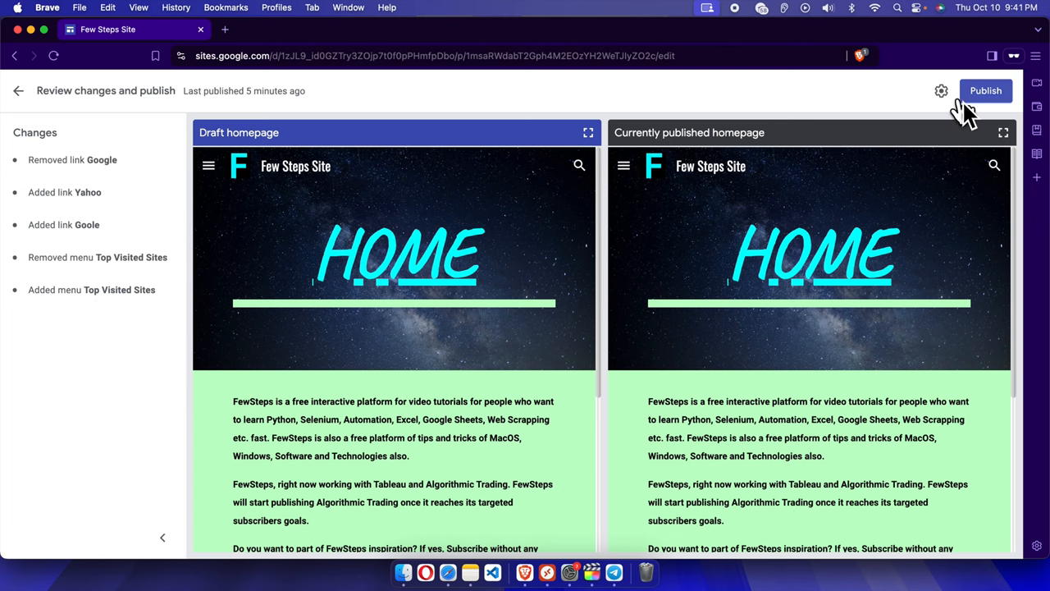
pyautogui.click(984, 90)
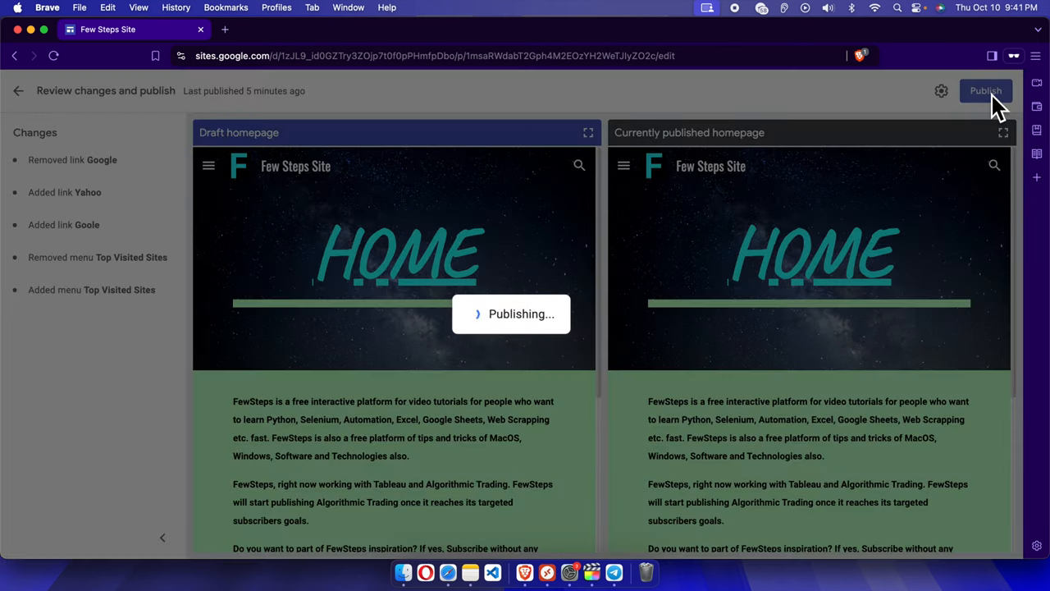
pyautogui.click(984, 90)
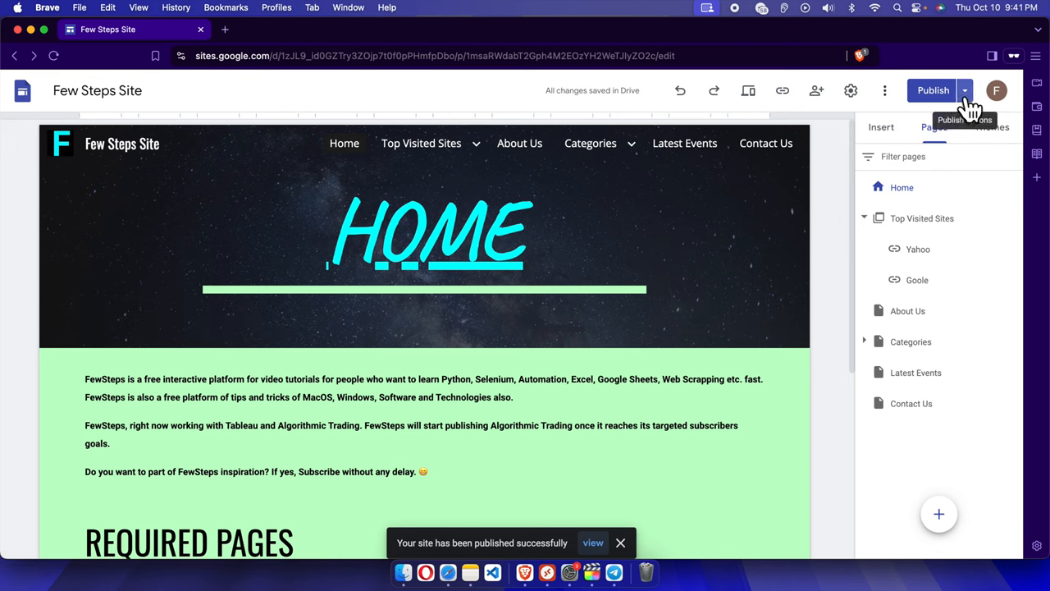
pyautogui.click(965, 90)
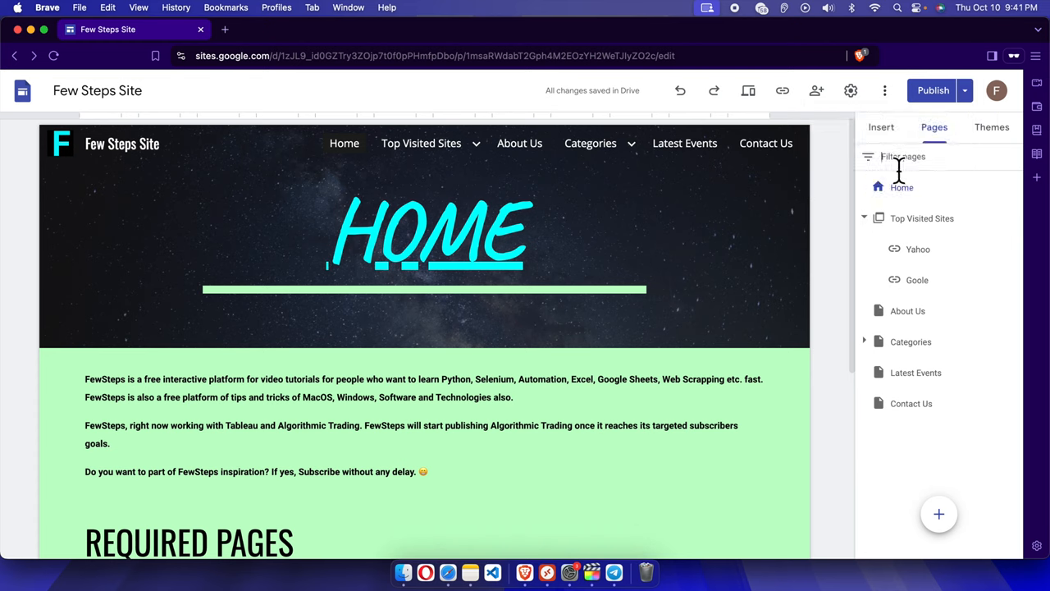
pyautogui.moveTo(965, 90)
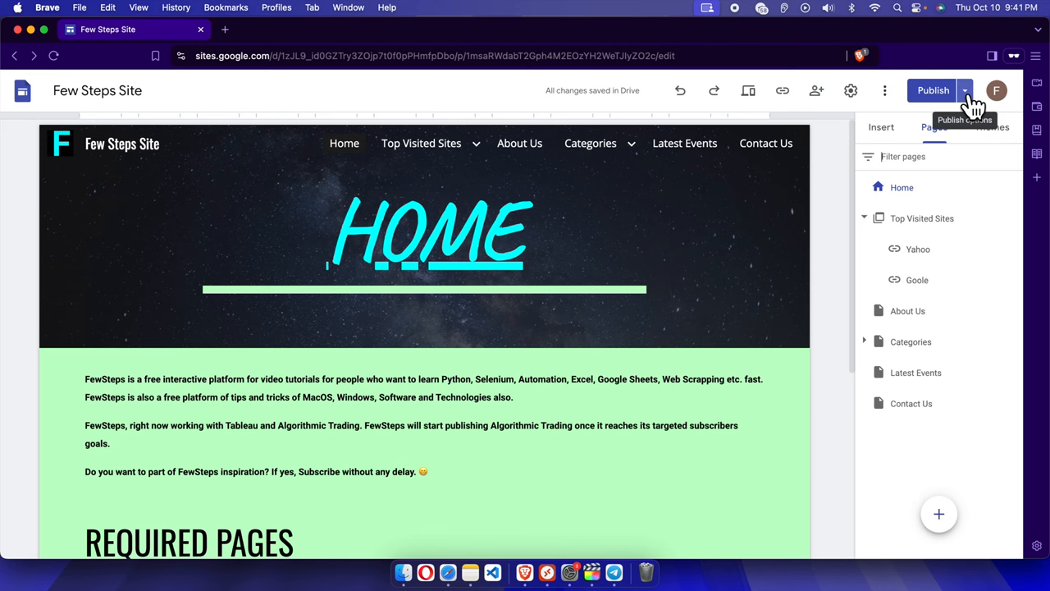
# View the published Few Steps Site live in a new browser tab.
pyautogui.click(932, 90)
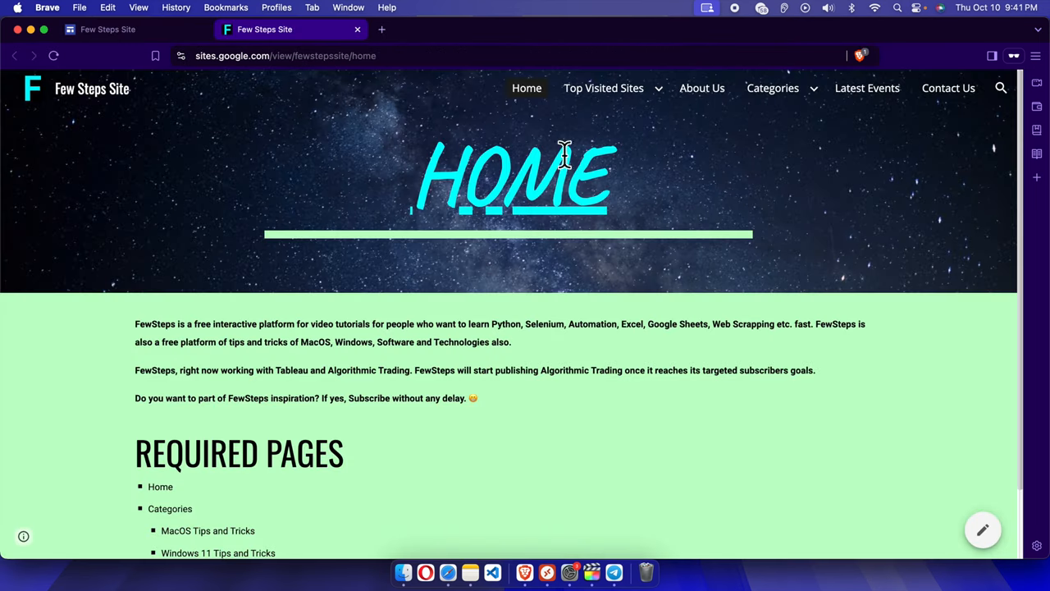
pyautogui.click(604, 88)
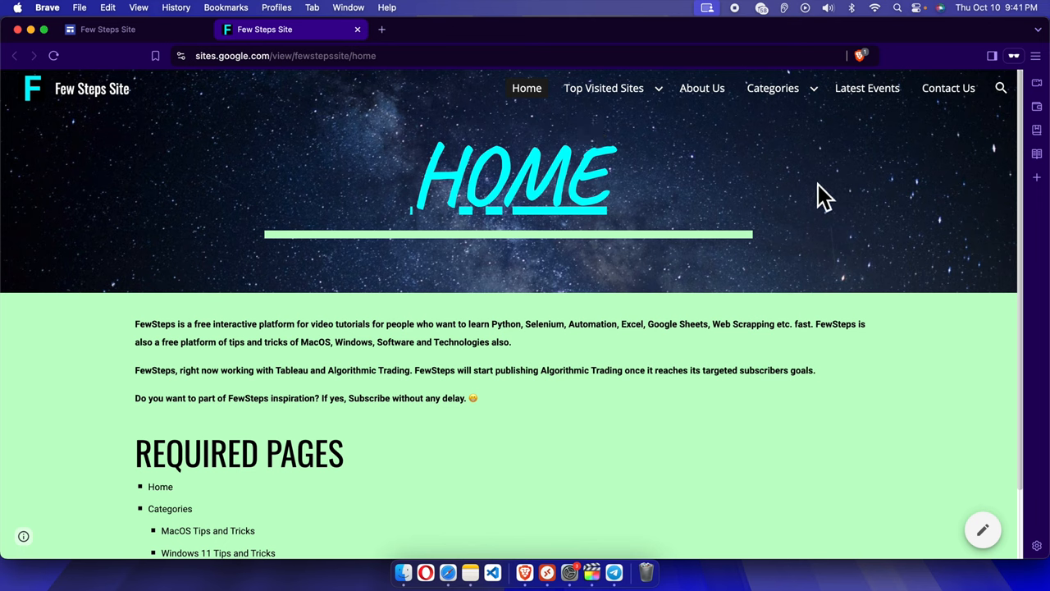
pyautogui.moveTo(960, 287)
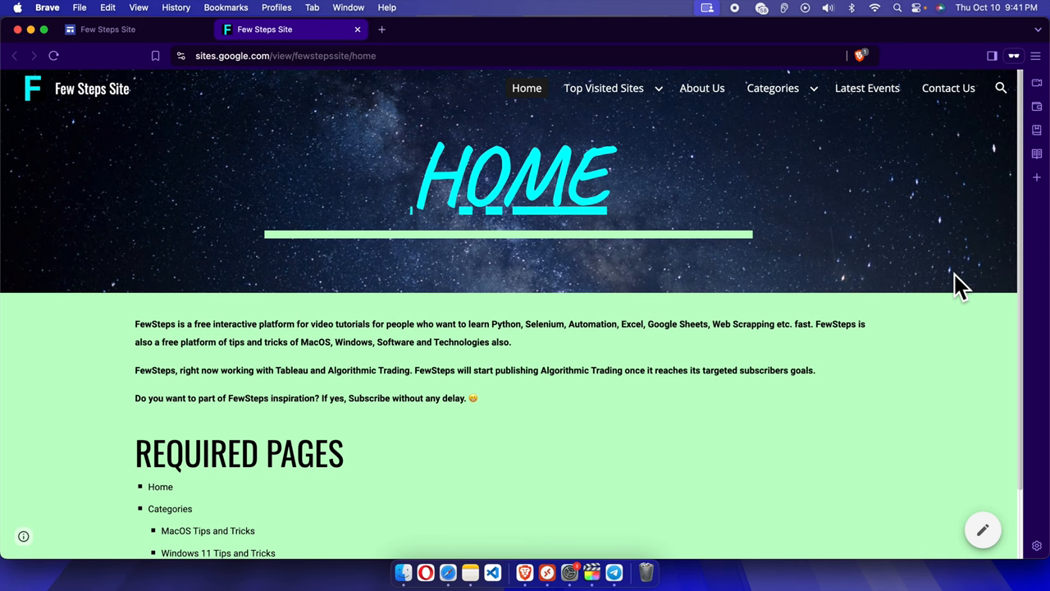
pyautogui.moveTo(958, 289)
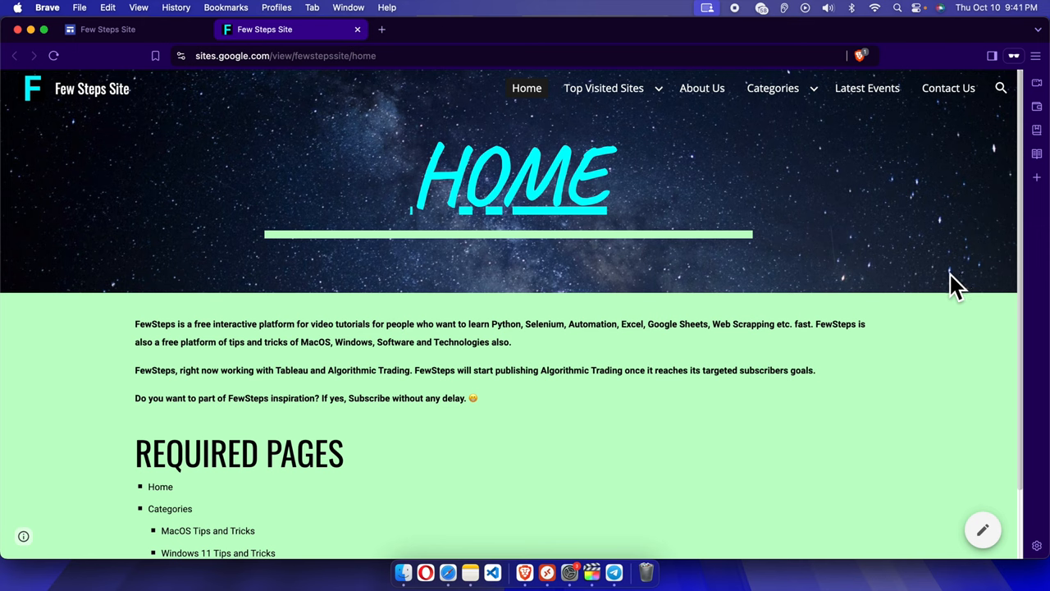
pyautogui.moveTo(951, 294)
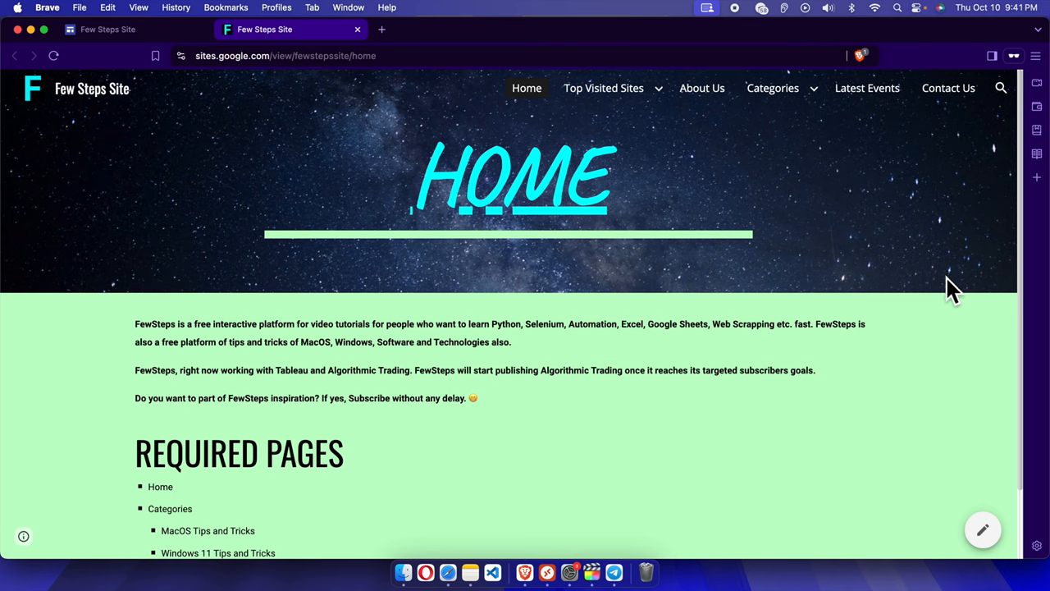